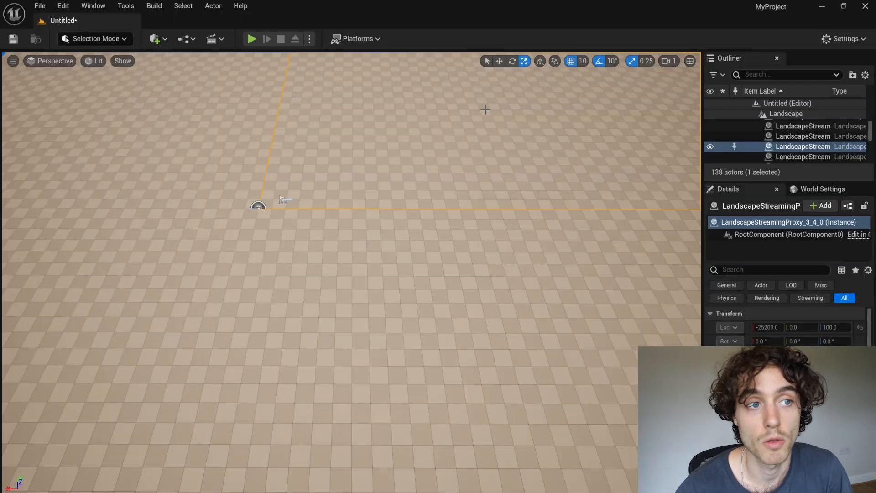
mouse_move(420, 74)
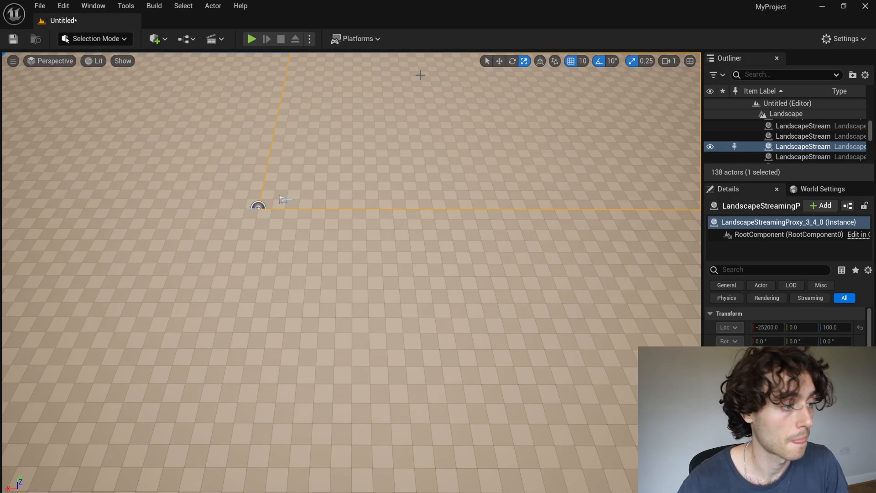
Launch Quixel Bridge from the toolbar's Quick Add menu.
click(155, 39)
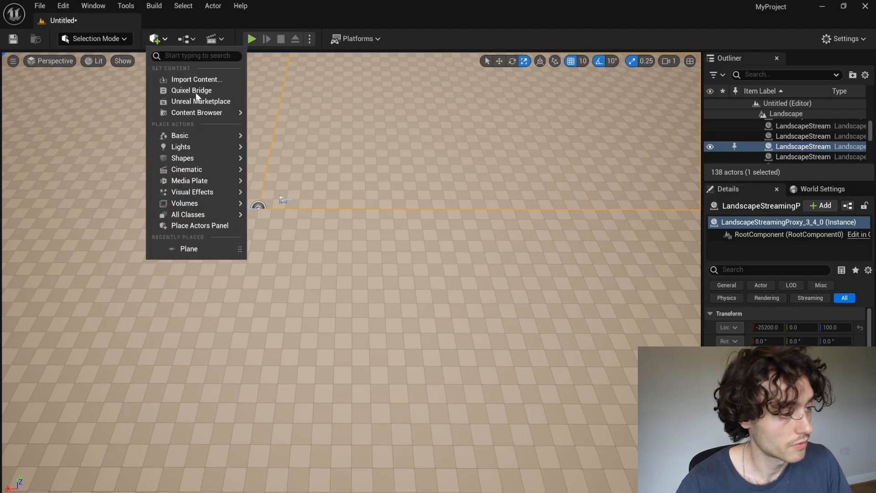
click(191, 91)
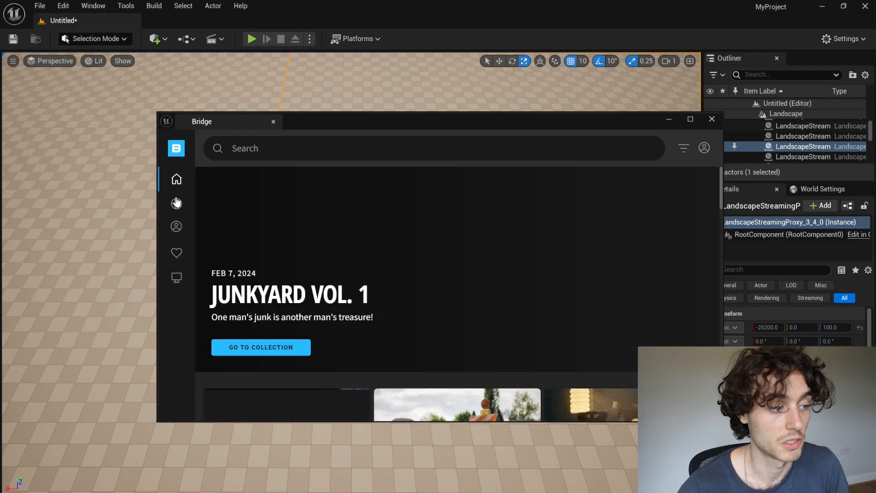
Browse Surfaces > Stone > Castle and add the Castle Cobblestone surface.
click(176, 202)
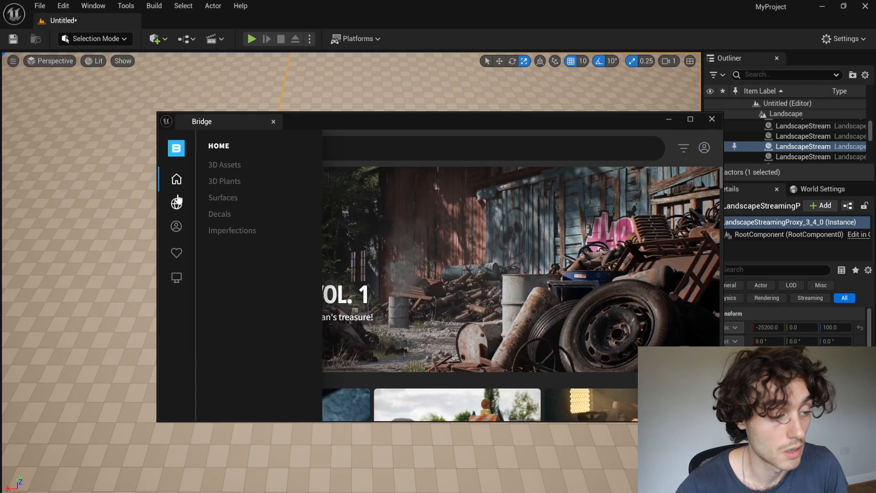
click(222, 197)
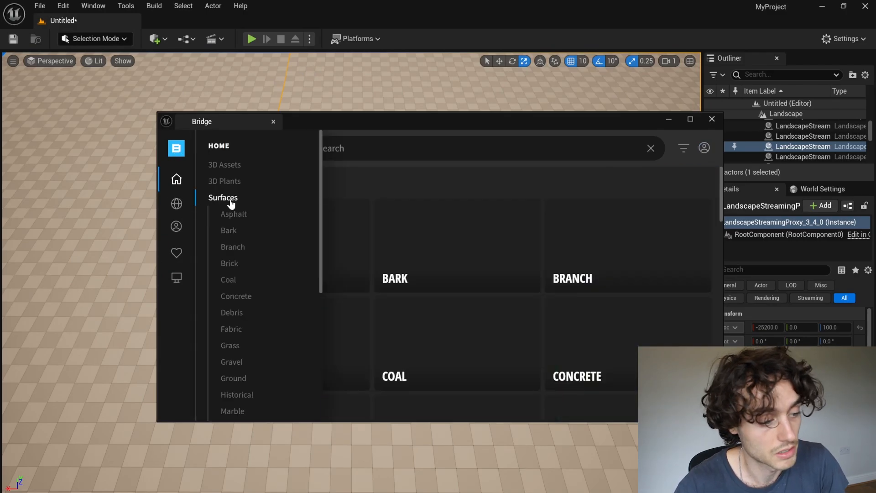
click(222, 197)
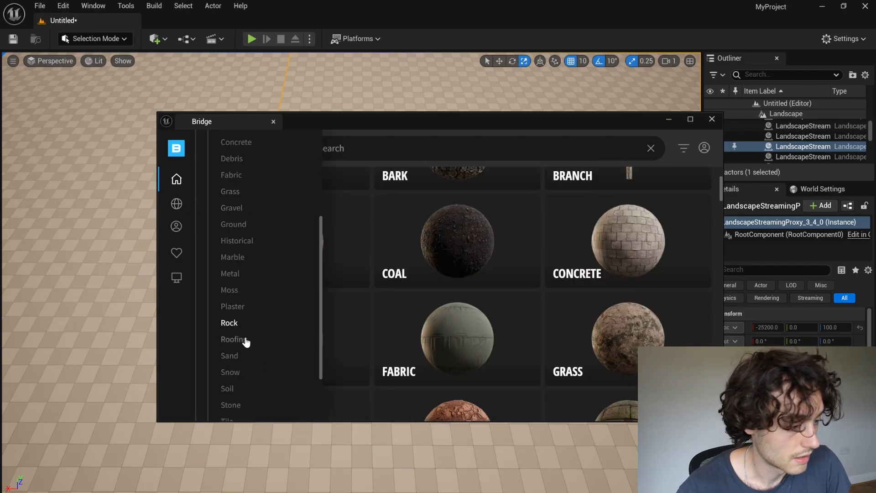
click(230, 405)
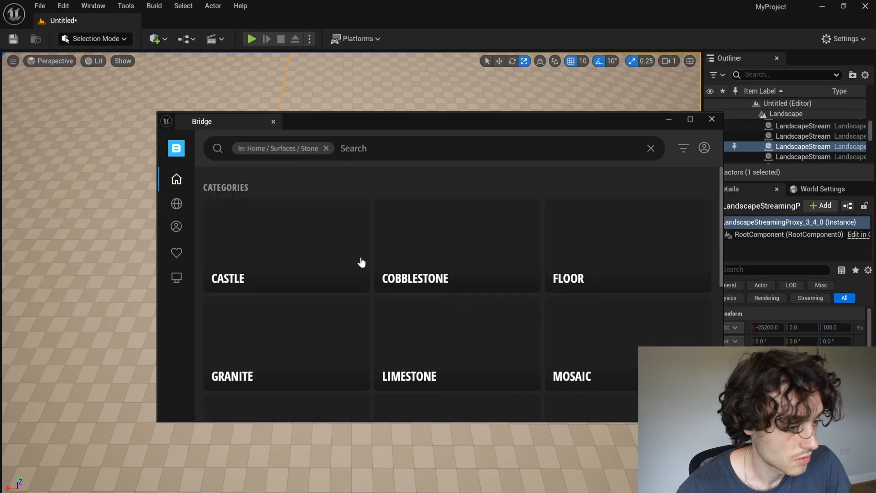
click(227, 279)
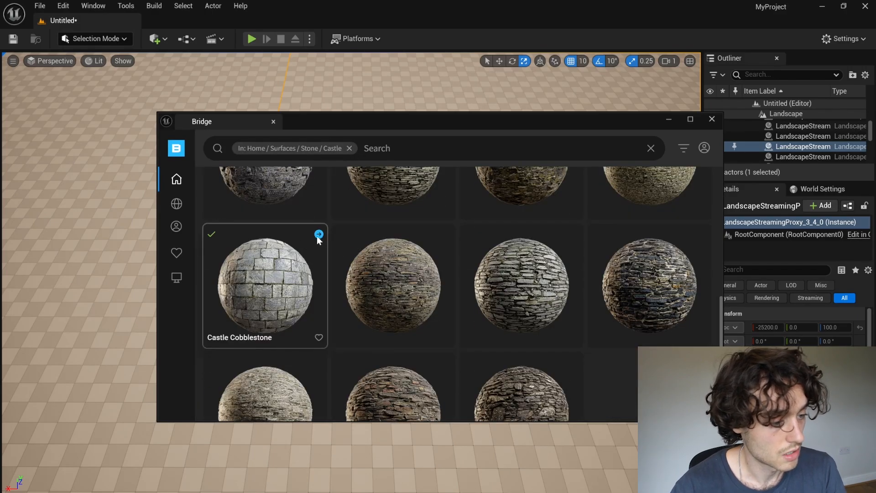
mouse_move(318, 234)
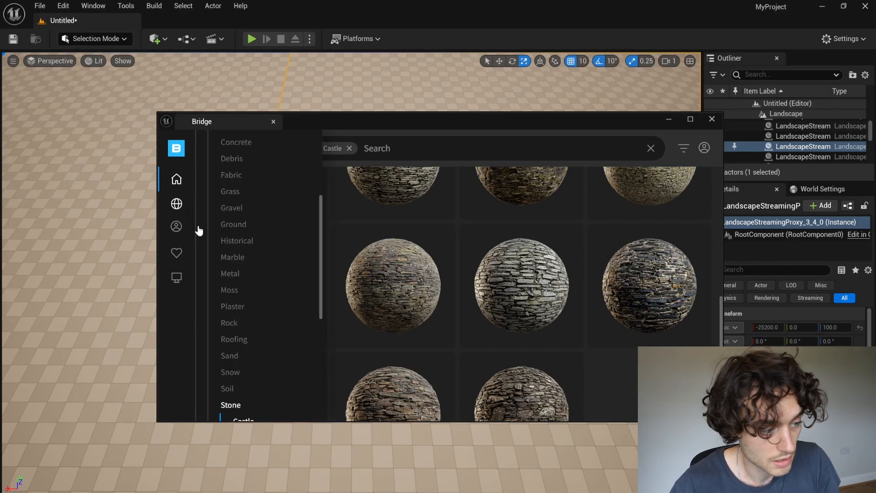
Browse Surfaces > Snow and add the Trampled Snow surface to the project.
click(230, 371)
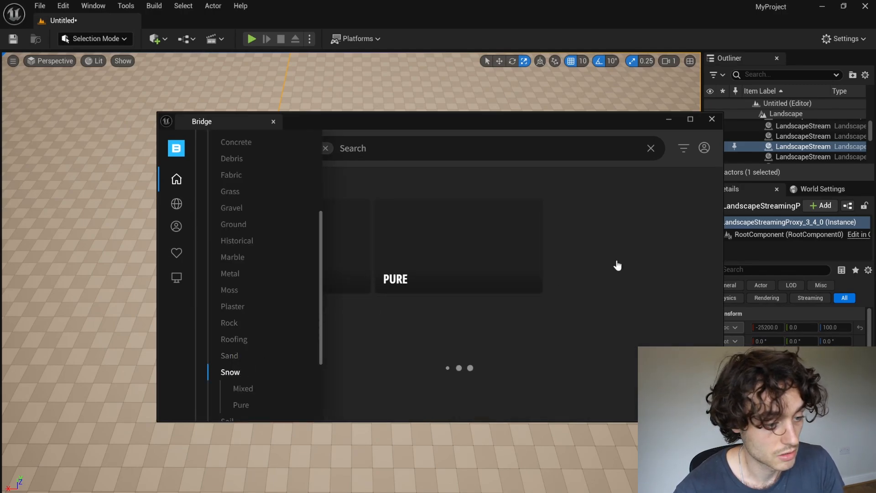
click(229, 371)
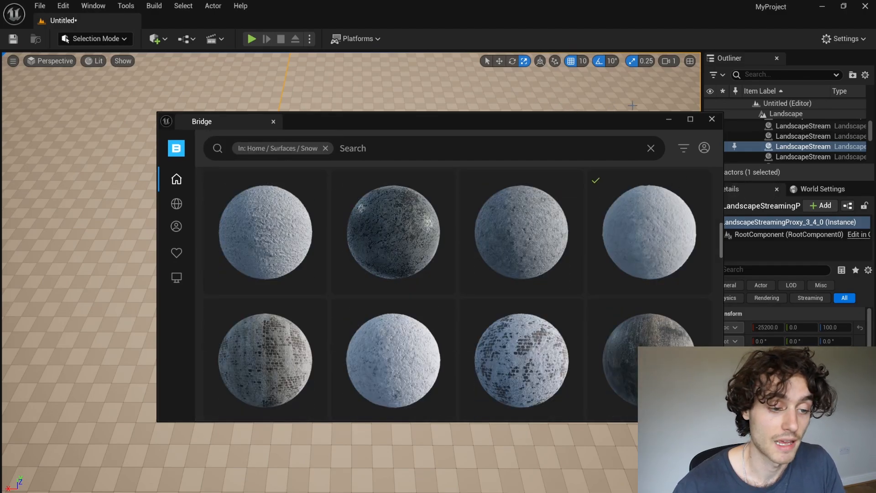
click(711, 119)
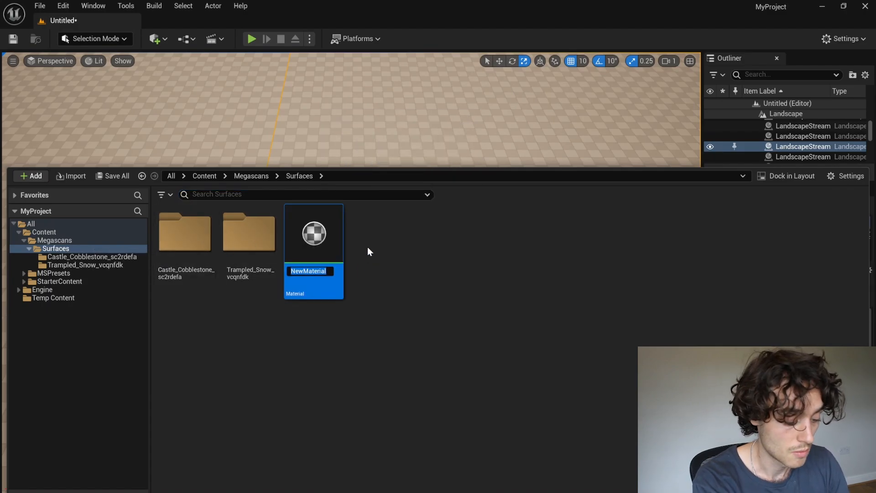
Name the new material M_VertexPaint and load it in the material editor.
text(M_VertexPaint)
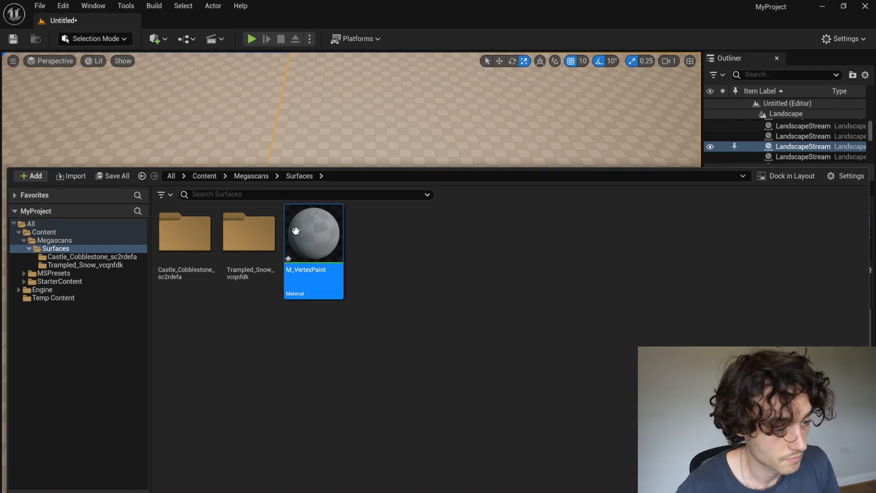
double_click(313, 231)
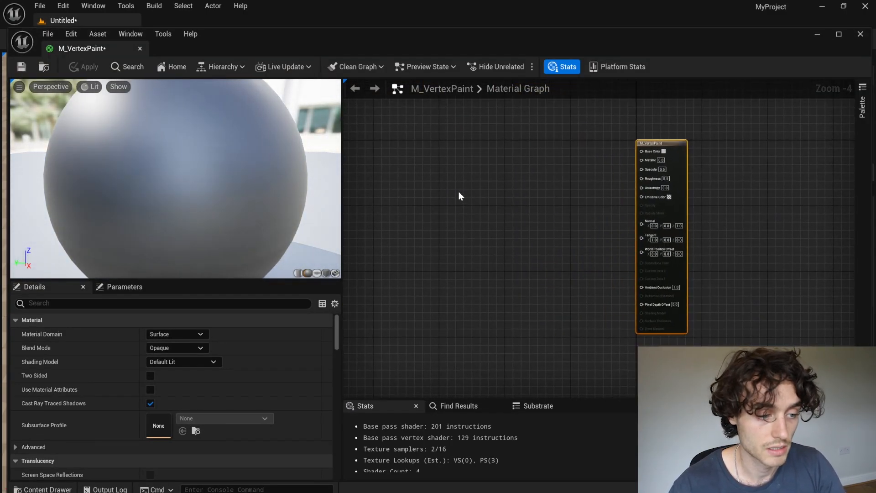
Add scalar parameter UV Tile A with default 1.0 and duplicate it as UV Tile B.
text(ssssss)
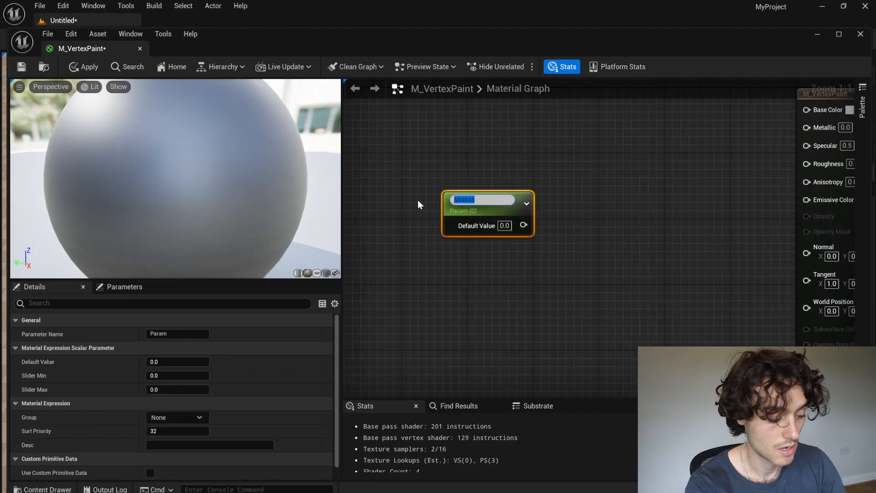
text(UV Tile)
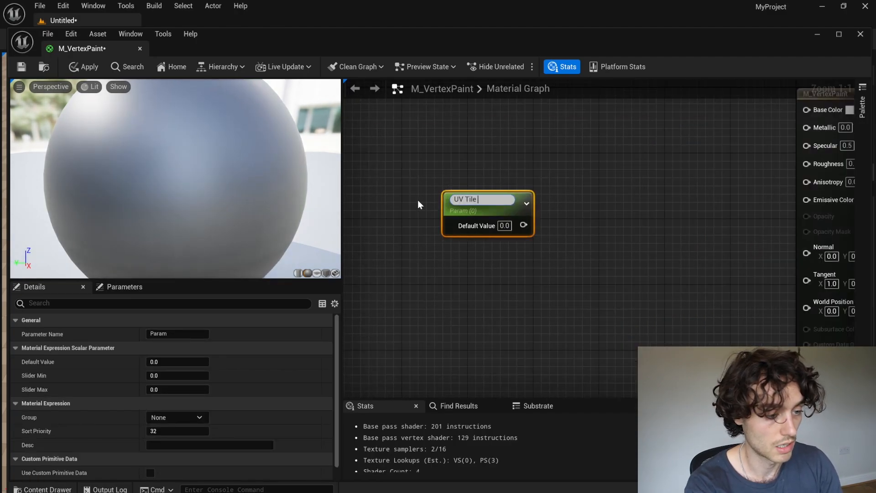
text(A)
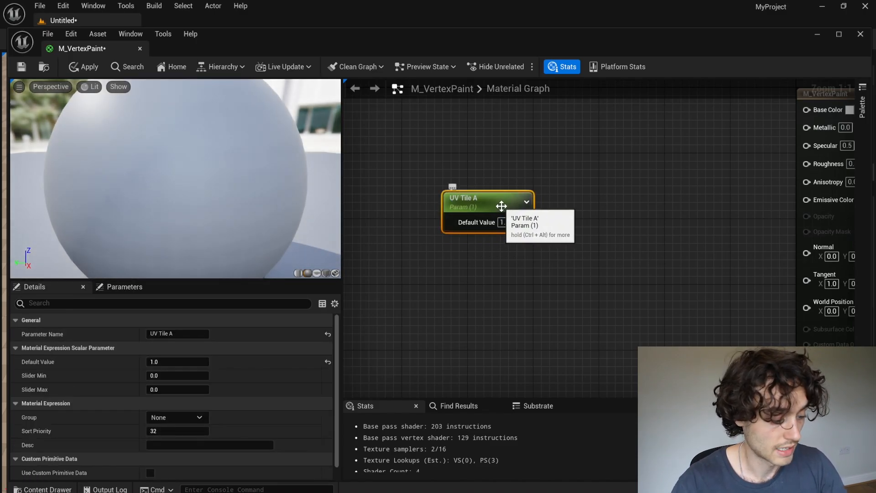
drag(487, 203, 496, 263)
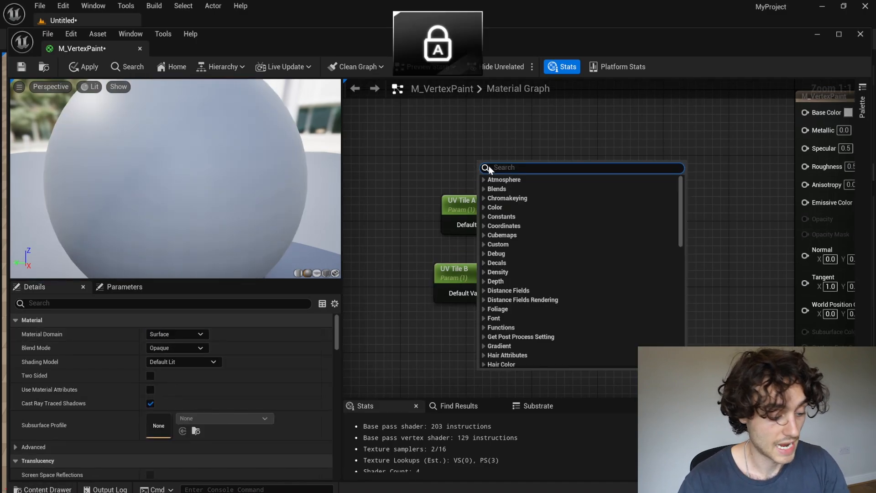
Add two TexCoord nodes, each multiplied by UV Tile A and UV Tile B respectively.
text(Tex)
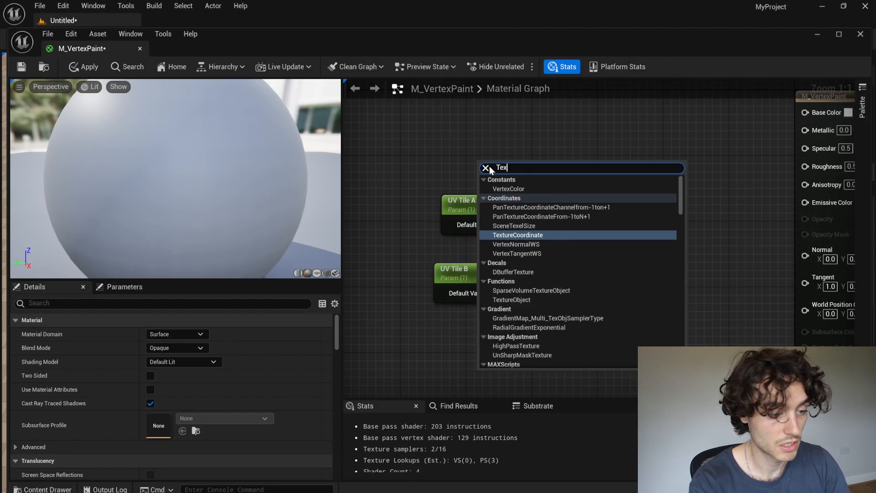
click(516, 234)
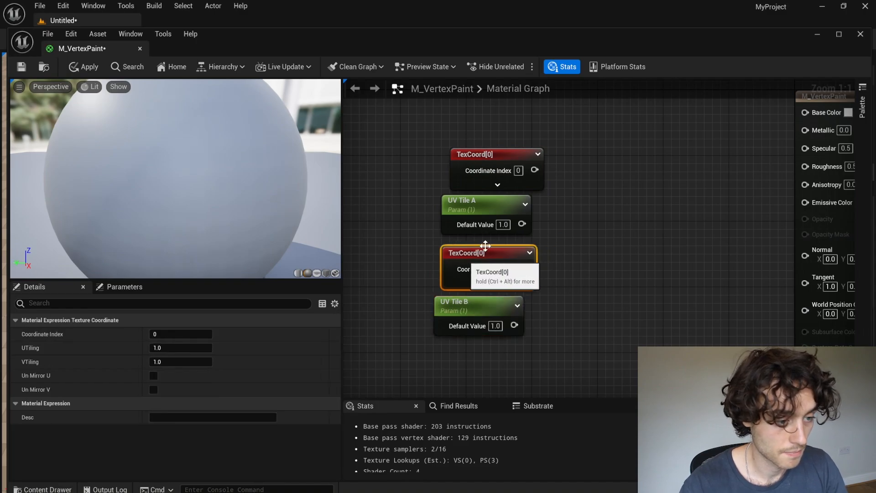
text(mult)
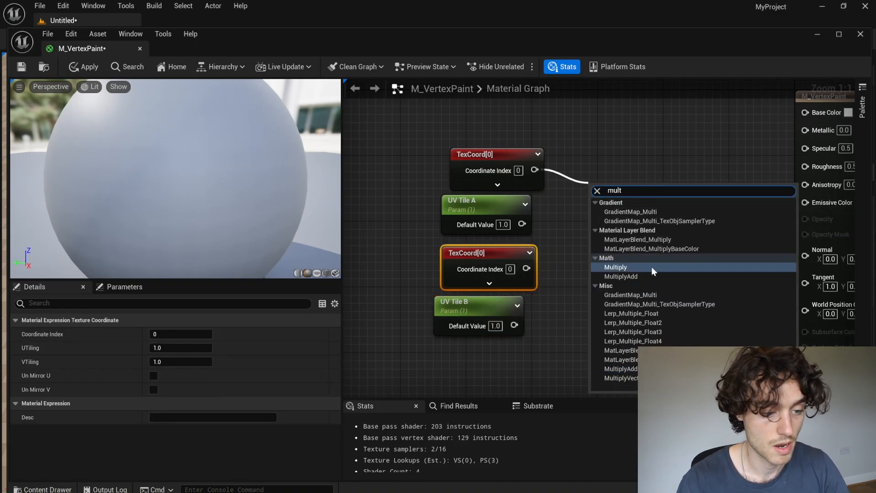
click(616, 266)
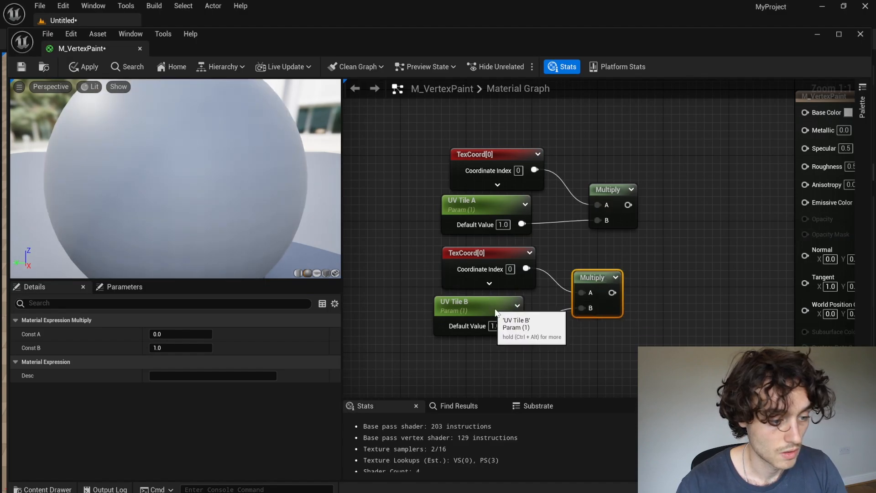
click(477, 306)
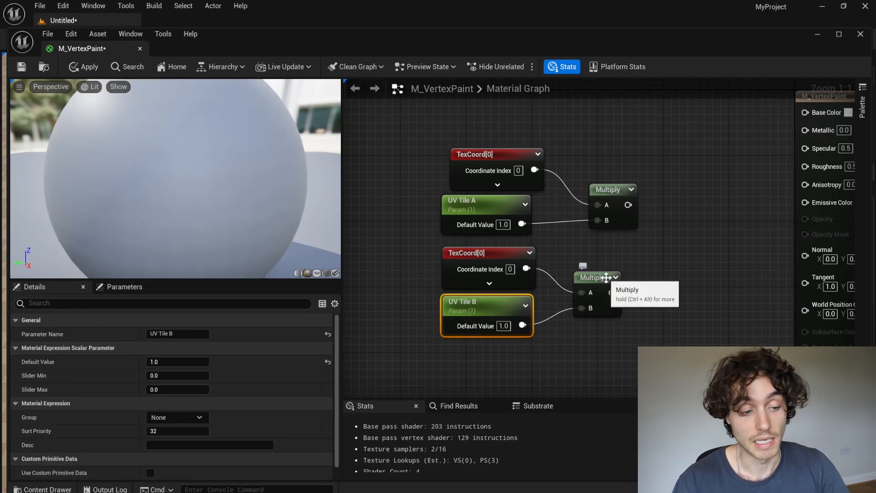
click(595, 276)
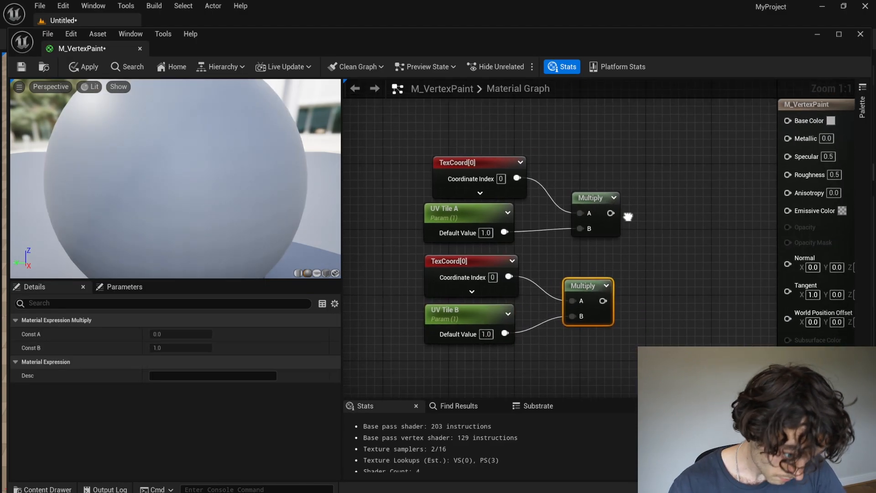
scroll(down, 3)
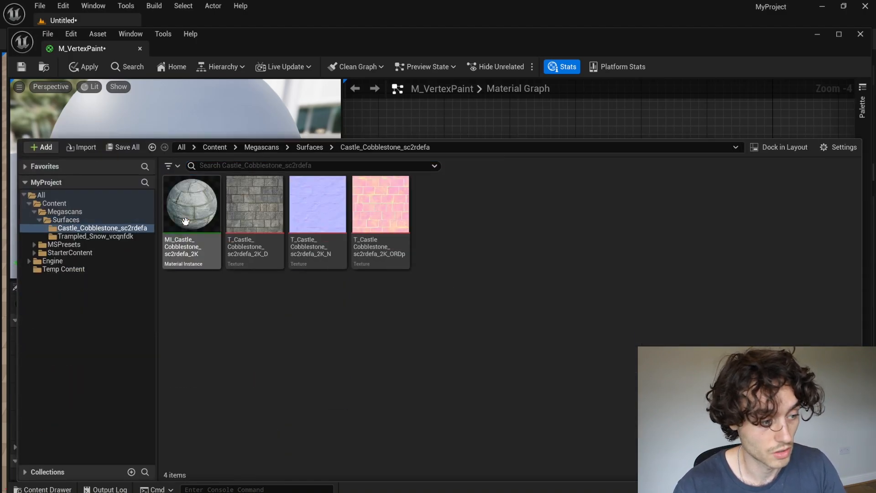
Select the three Castle Cobblestone textures (base color, normal, ORDp) in the Content Drawer.
click(381, 203)
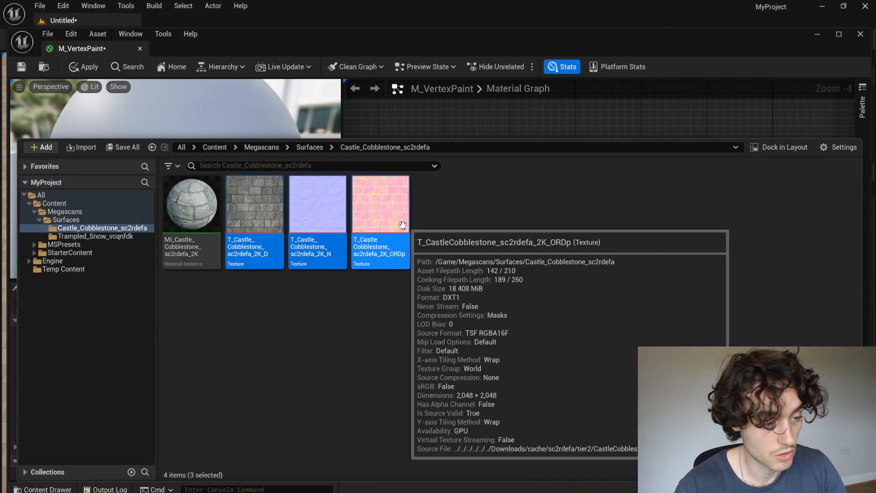
mouse_move(518, 125)
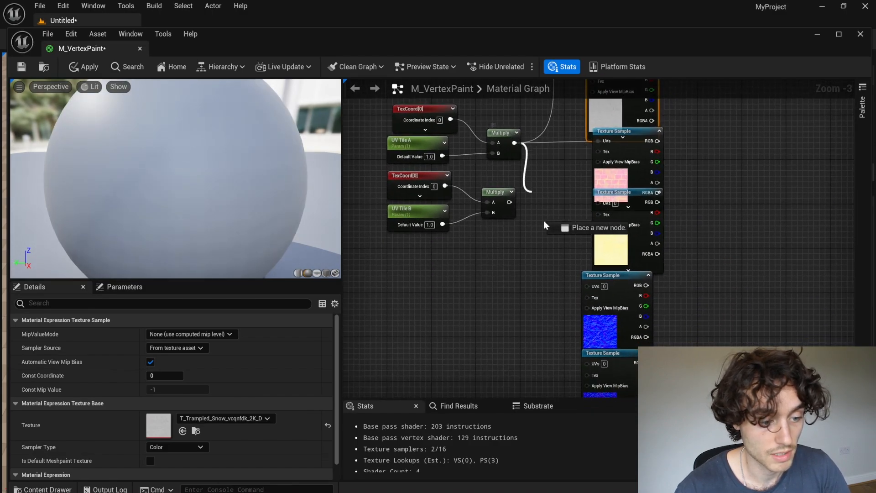
Wire the Multiply outputs into the UVs inputs of the six texture samples.
drag(545, 226, 492, 246)
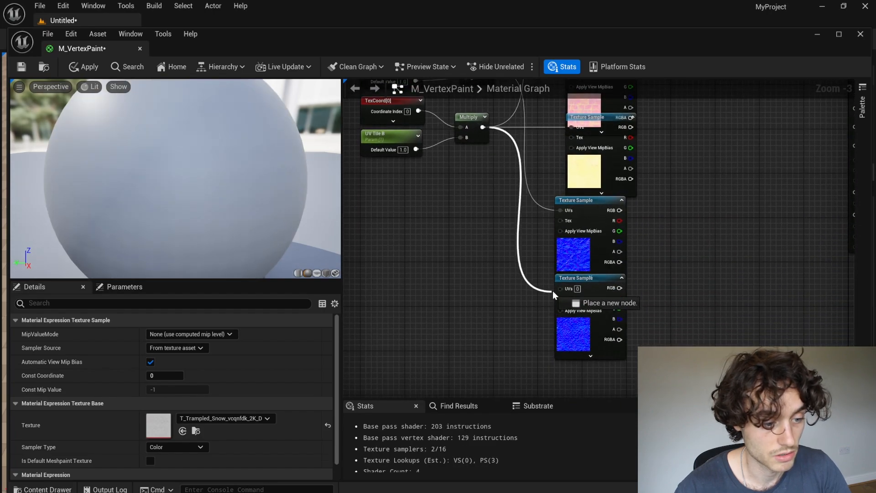
scroll(down, 3)
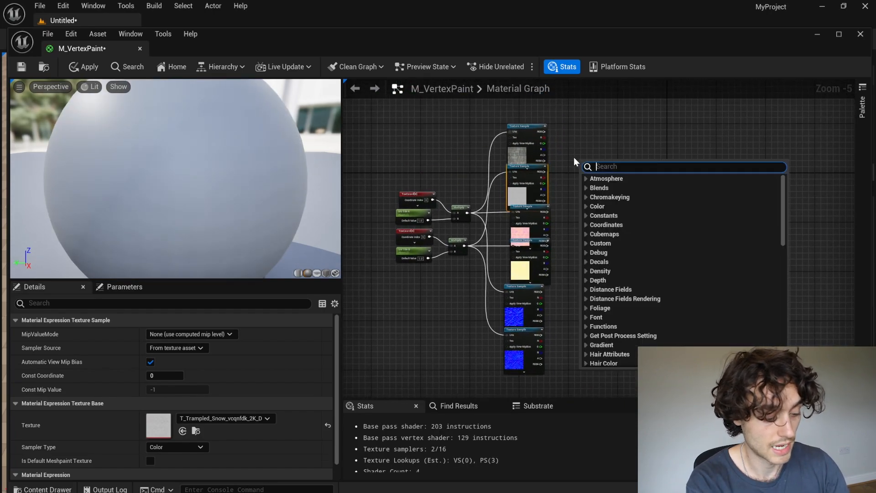
Add two HeightLerp material function nodes to the M_VertexPaint graph.
text(heigh)
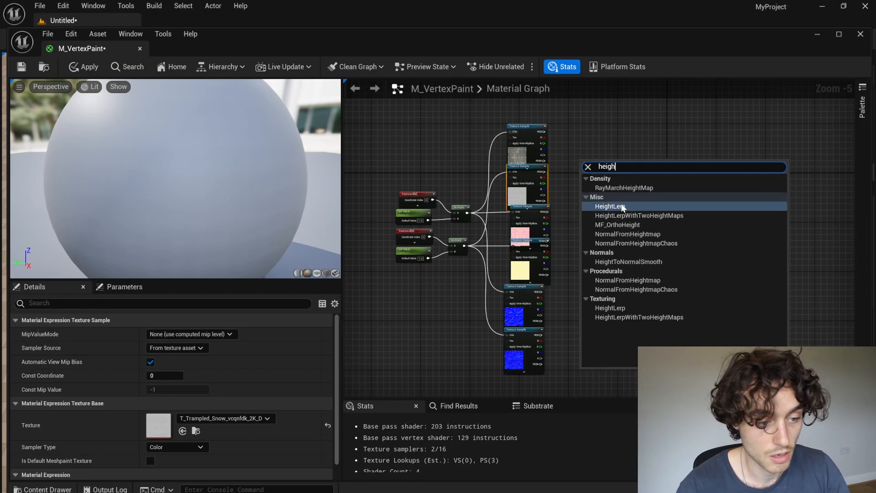
click(610, 206)
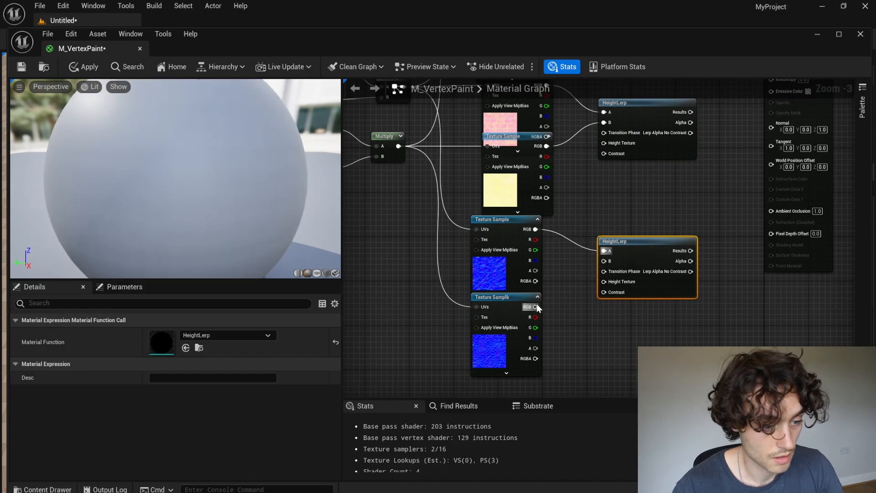
scroll(down, 3)
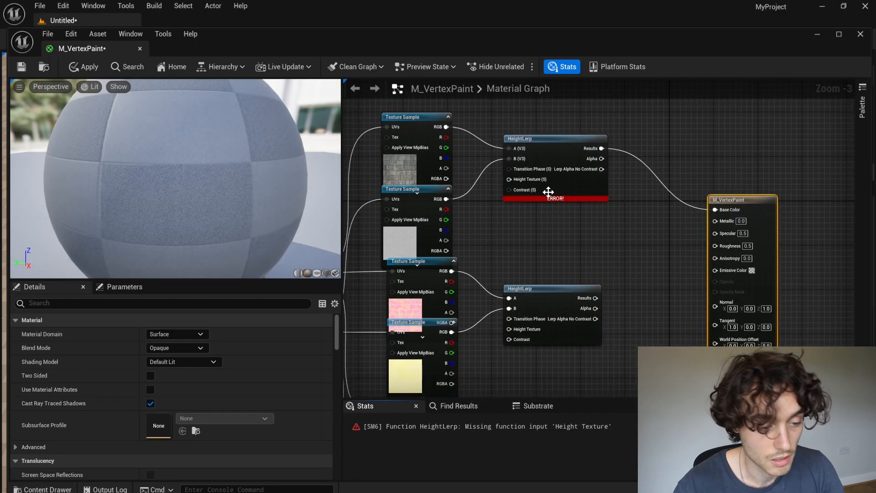
mouse_move(603, 255)
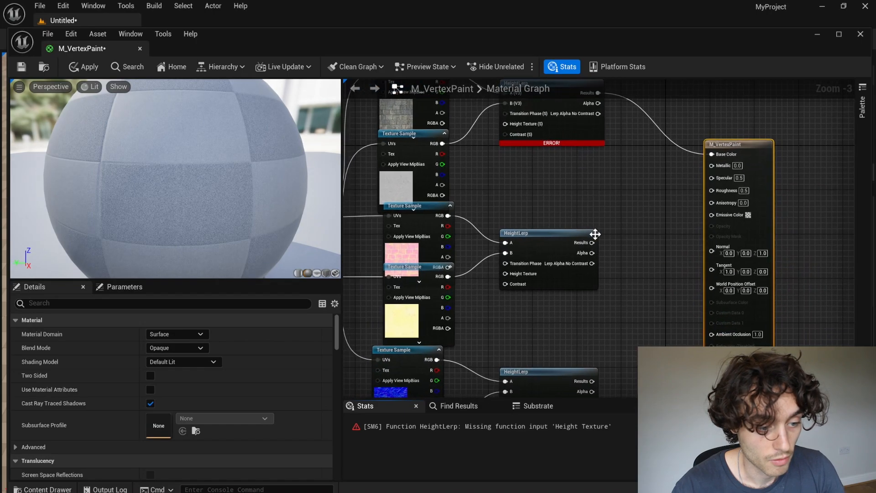
Add a SplitComponents node for blending the normal maps.
text(spl)
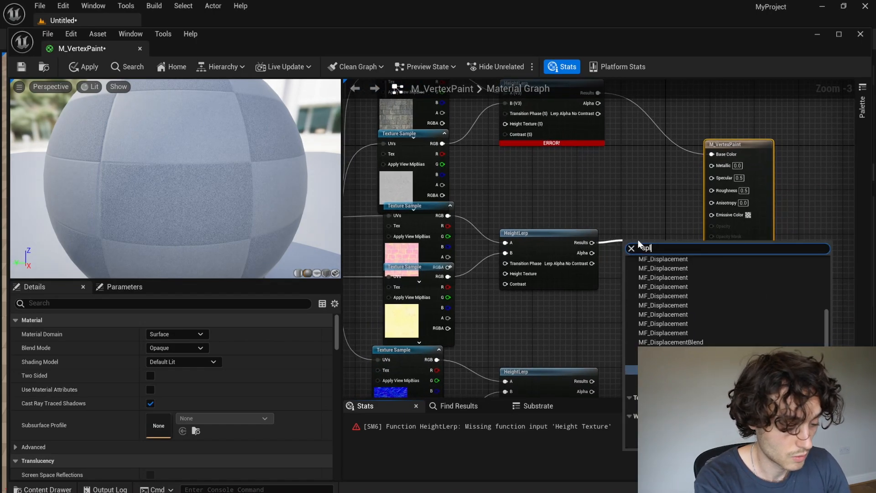
click(663, 258)
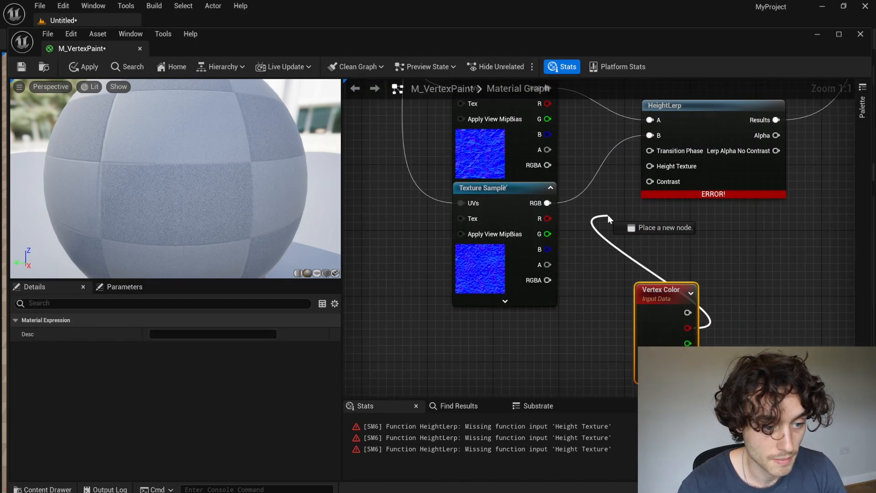
Scroll the Content Drawer to the Trampled Snow folder and its three textures.
scroll(down, 3)
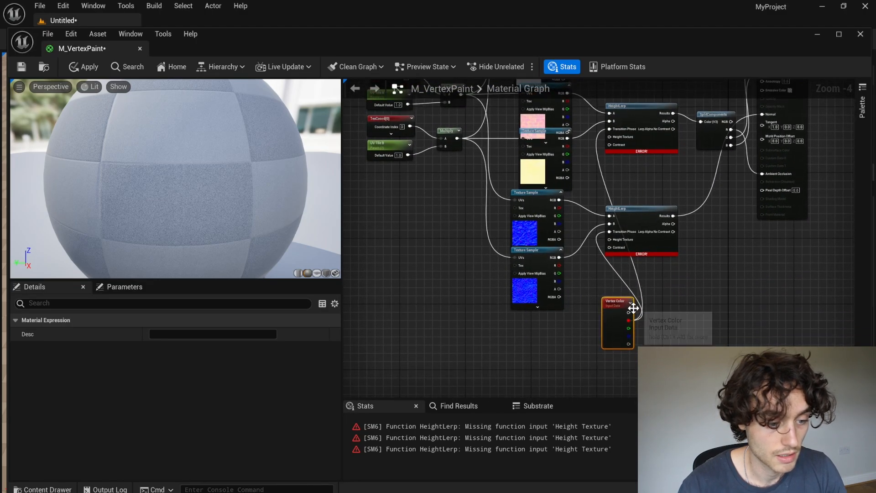
scroll(down, 3)
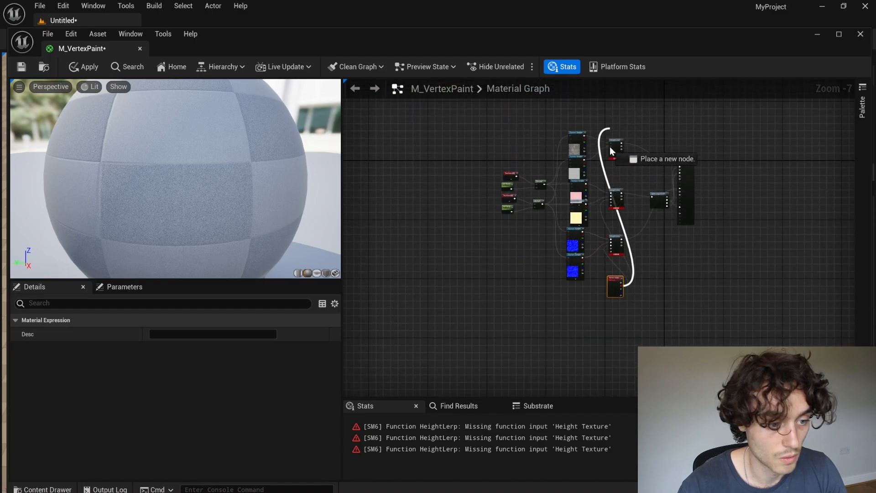
scroll(up, 3)
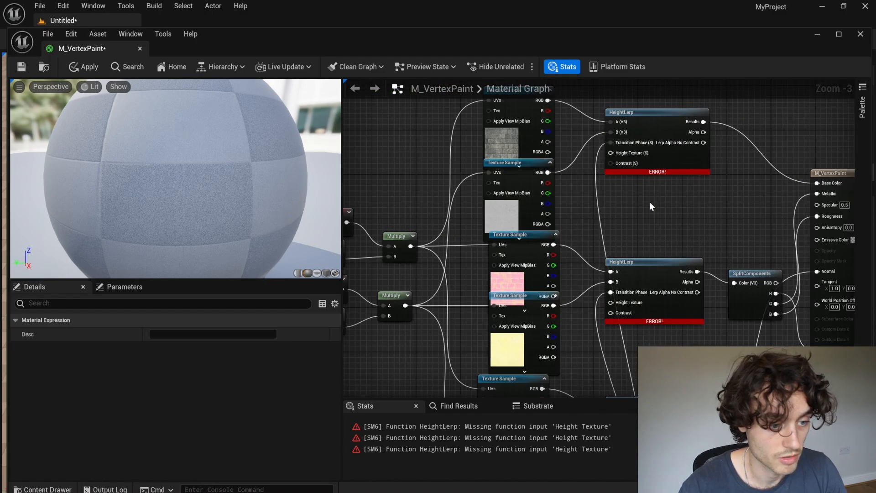
scroll(down, 3)
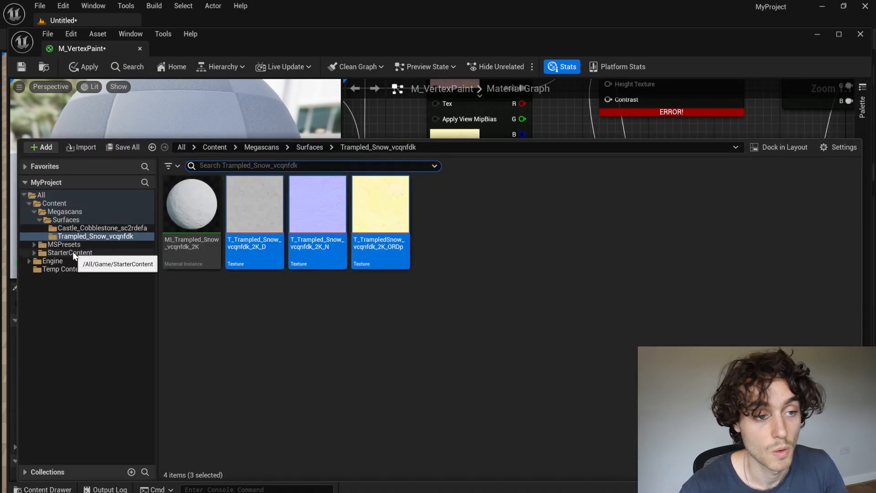
mouse_move(78, 260)
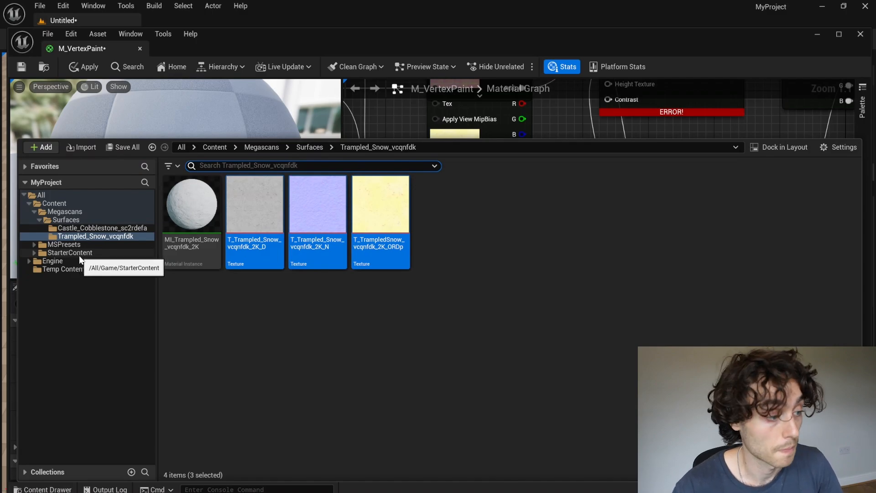
Open the red brick mask texture R from the StarterContent folder in its own editor.
click(69, 252)
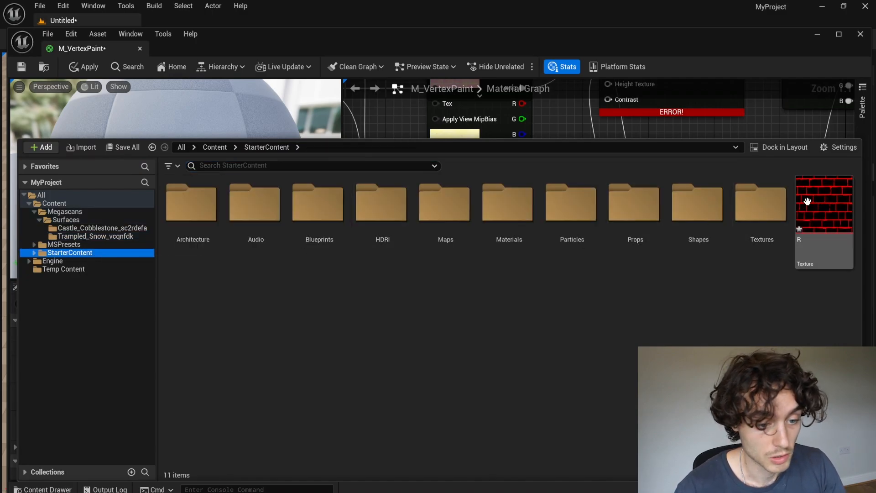
double_click(822, 200)
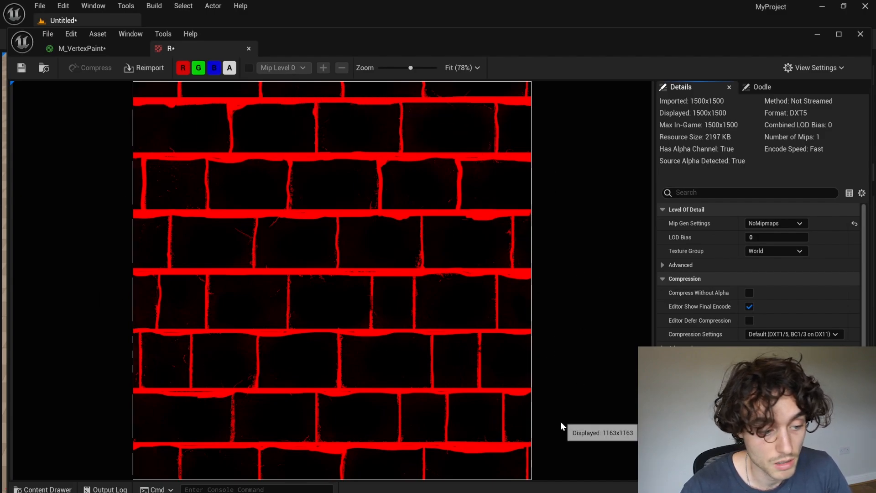
mouse_move(494, 217)
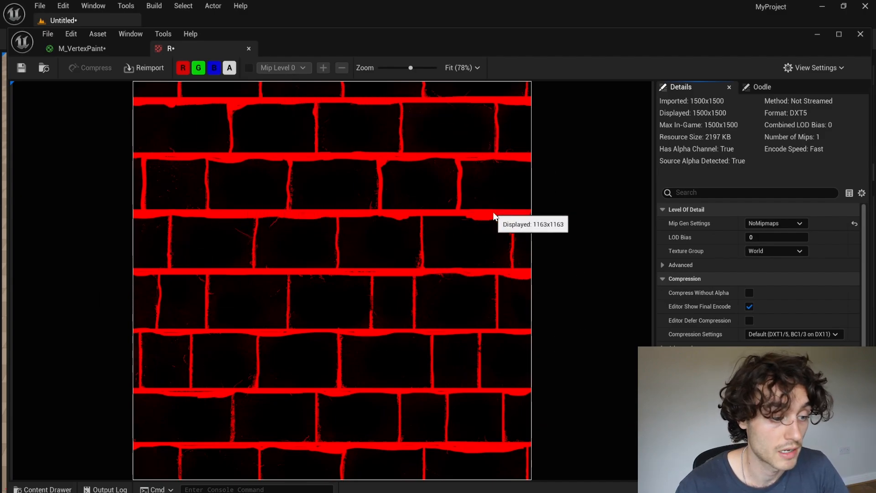
mouse_move(477, 201)
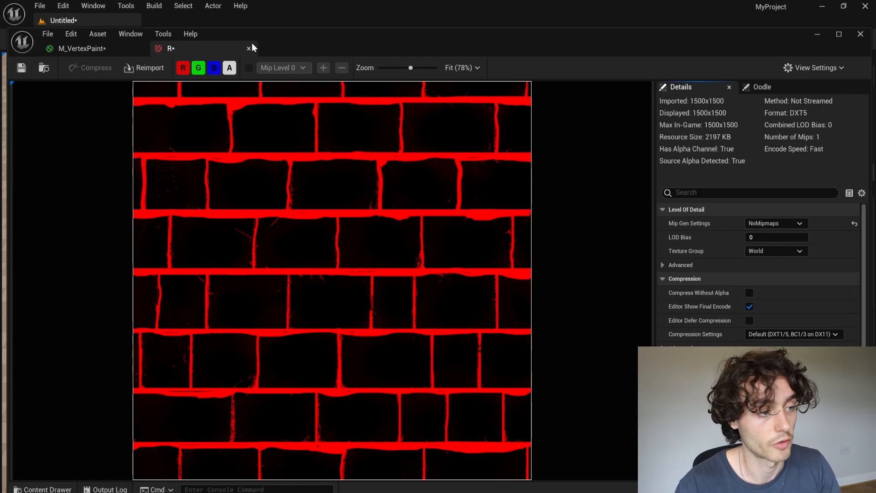
mouse_move(252, 48)
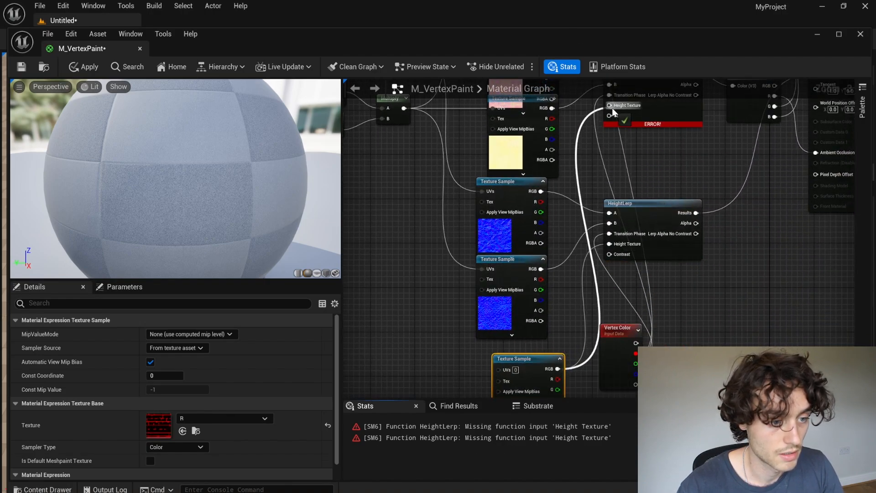
Wire the R brick mask Texture Sample into every HeightLerp Height Texture input and return to the level.
scroll(down, 3)
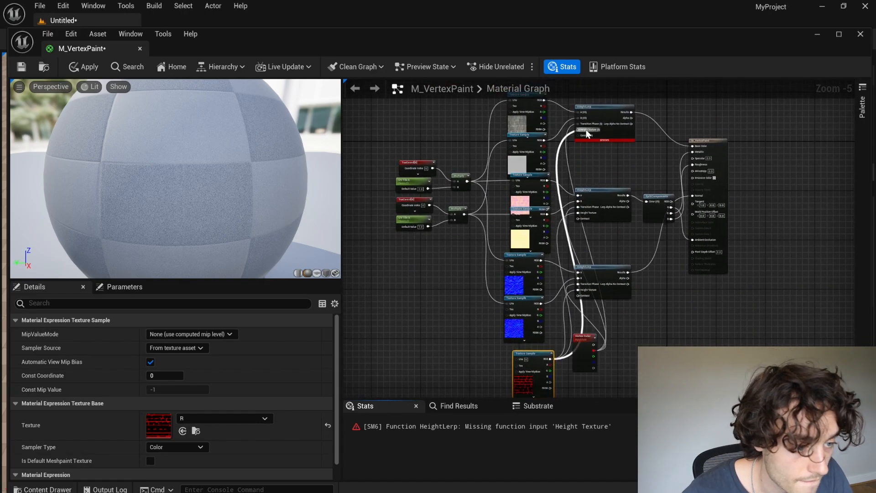
click(83, 66)
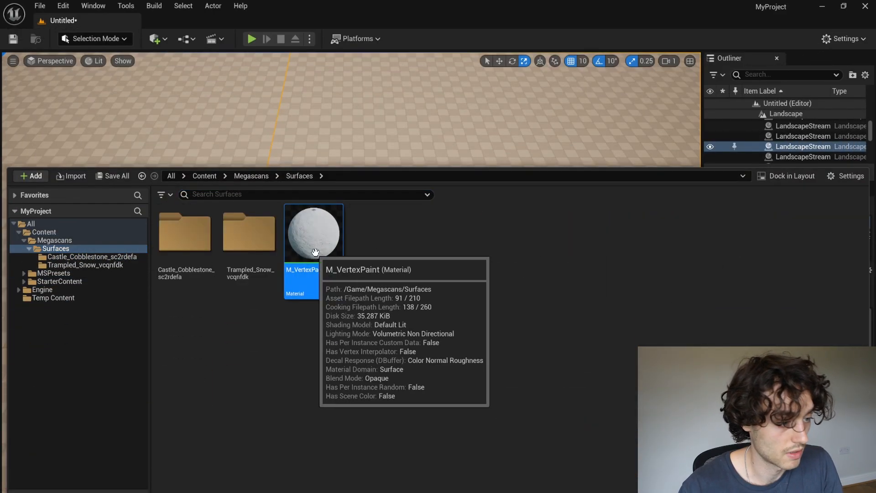
Create the material instance M_VertexPaint_Inst from M_VertexPaint via its context menu.
right_click(313, 231)
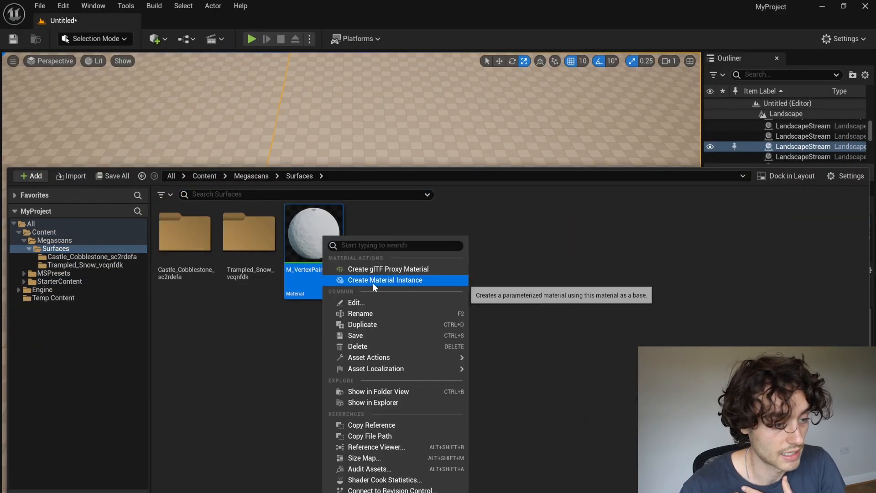
click(384, 279)
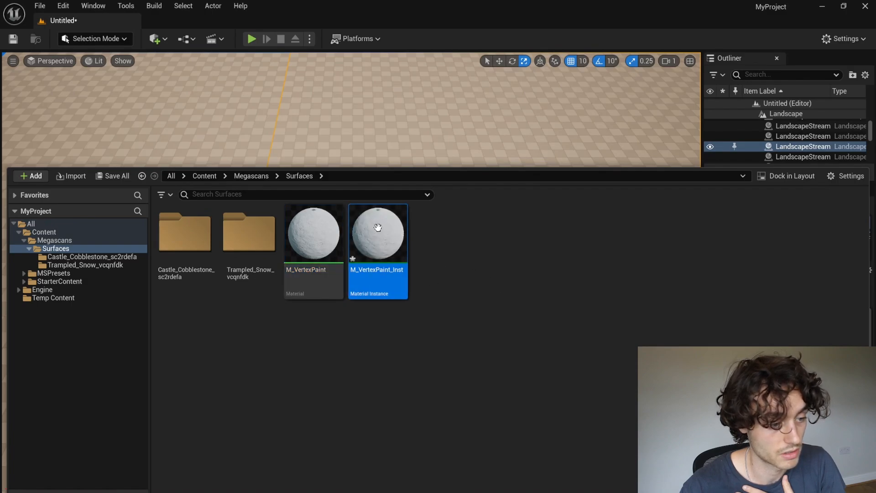
mouse_move(251, 72)
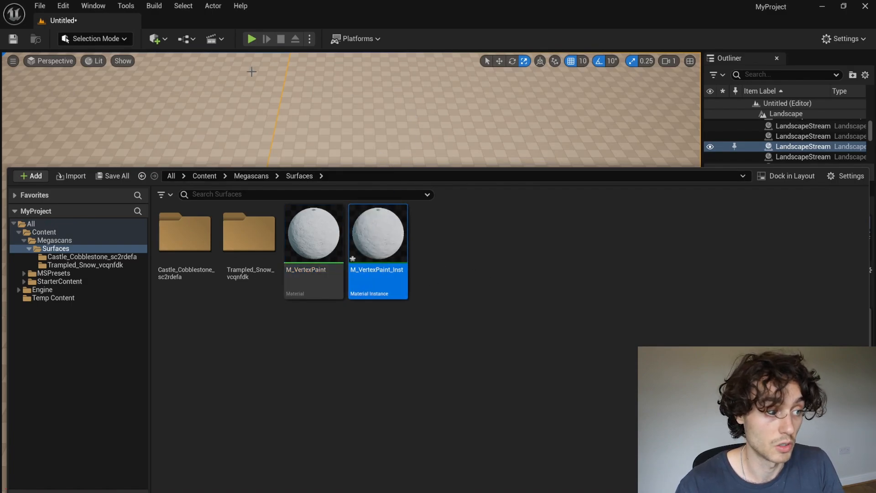
Place a Plane actor from Quick Add > Shapes and give it the vertex-paint material instance.
click(155, 38)
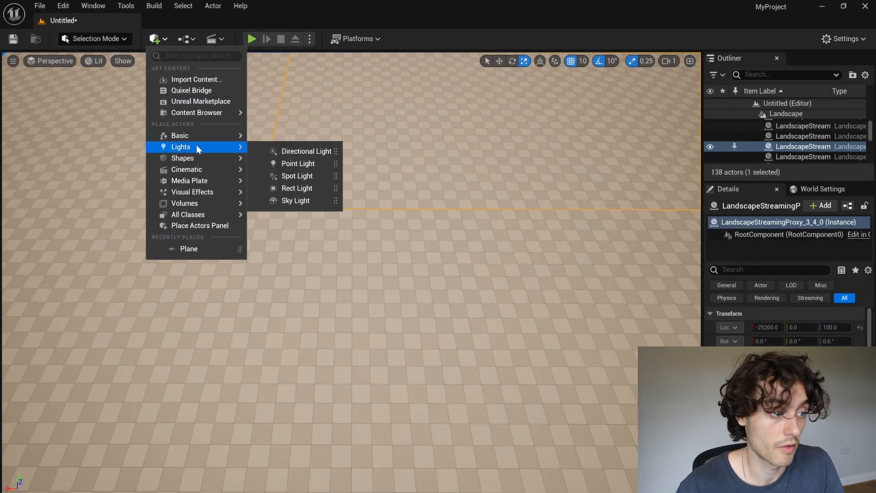
mouse_move(182, 158)
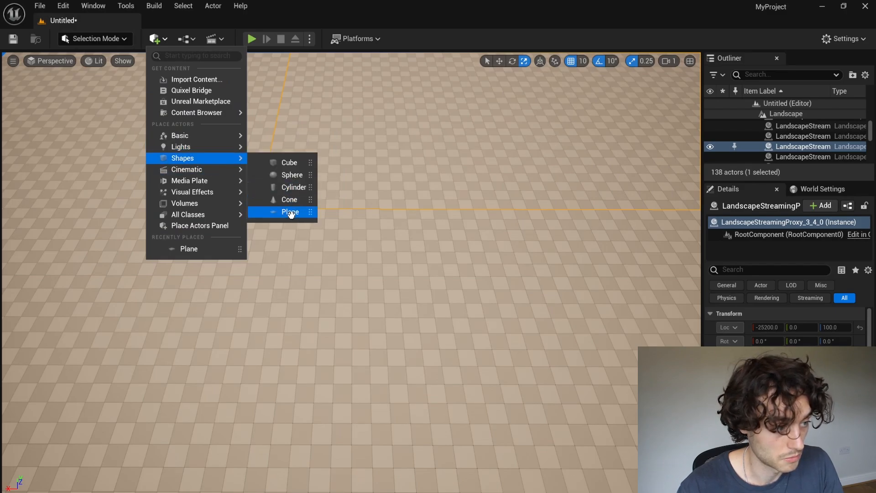
click(290, 212)
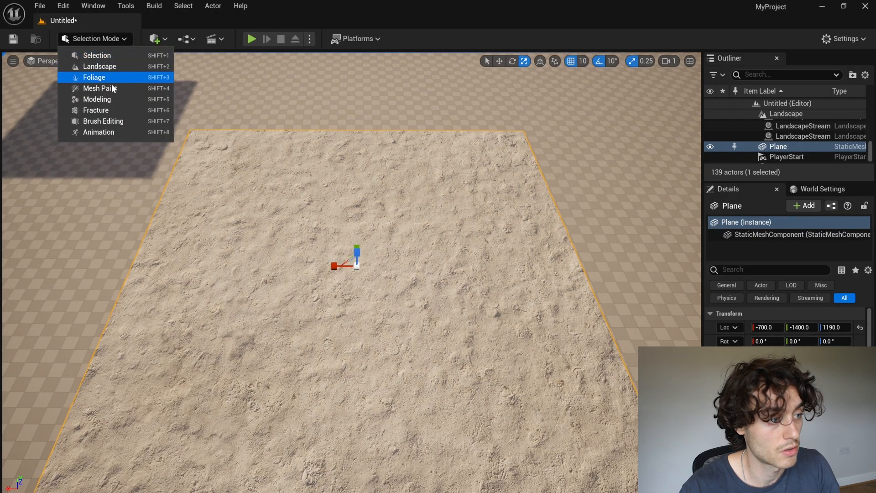
In Mesh Paint mode, brush cobblestone over the snowy plane with the Colors Paint tool.
click(101, 89)
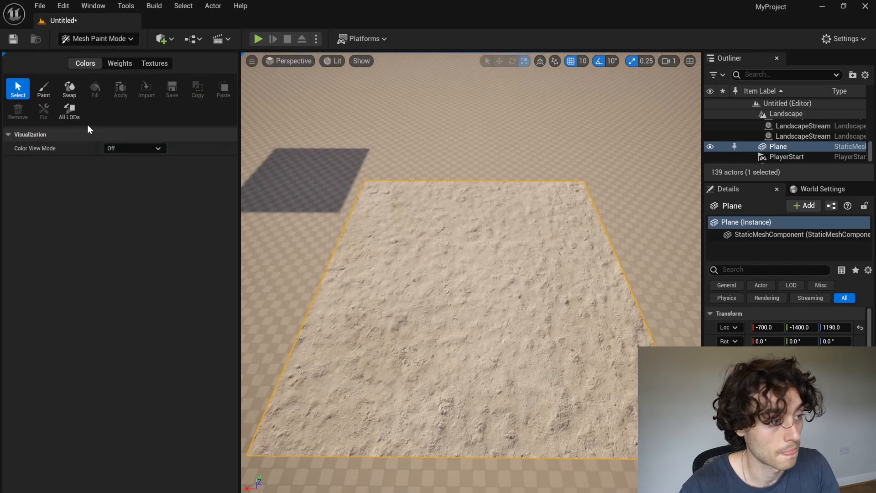
click(43, 88)
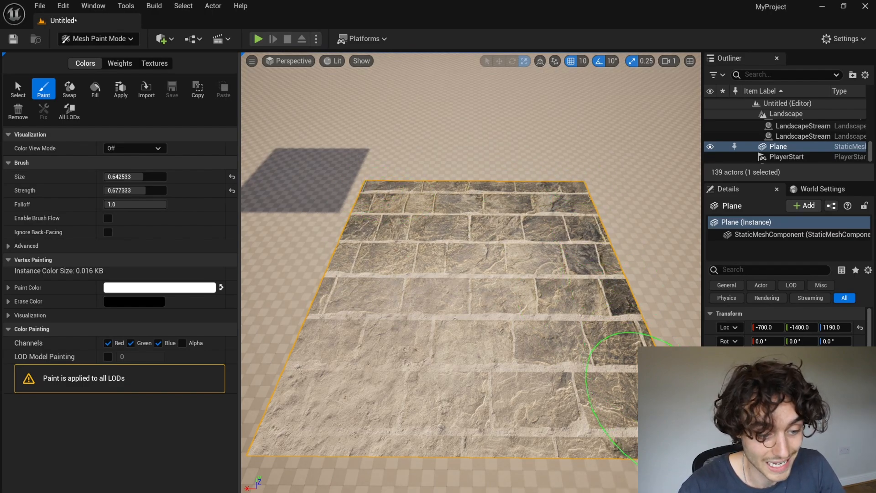
click(599, 318)
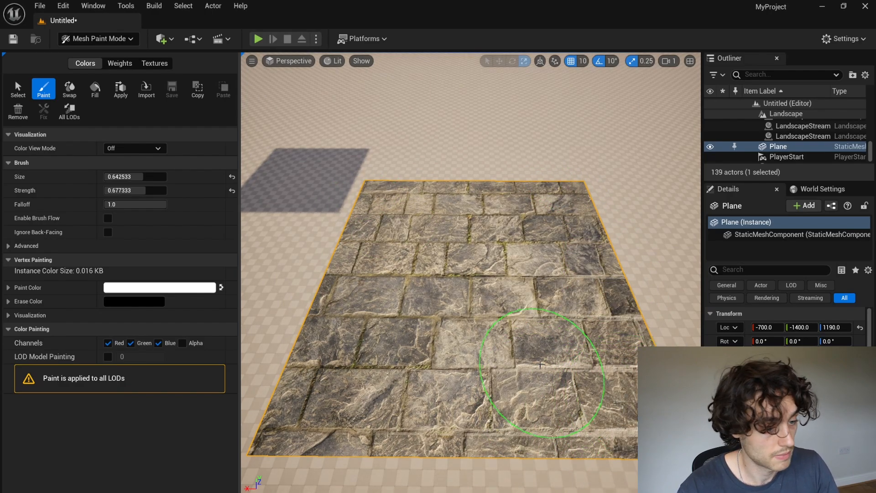
mouse_move(429, 184)
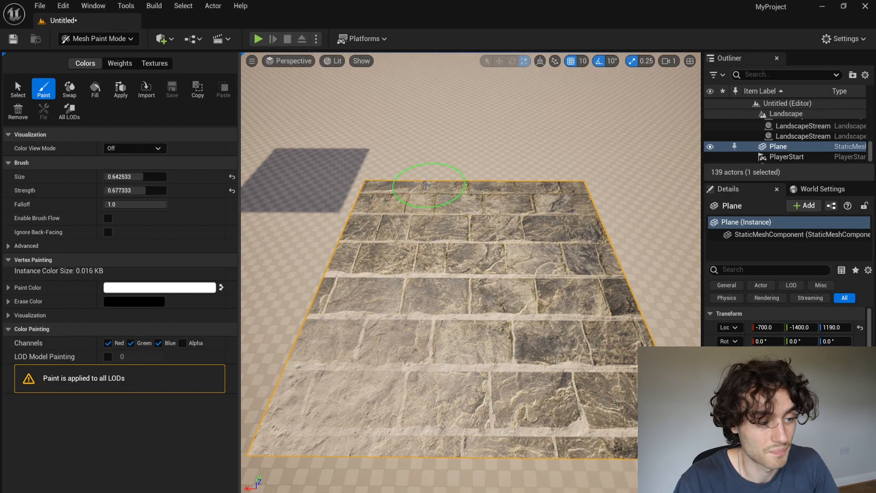